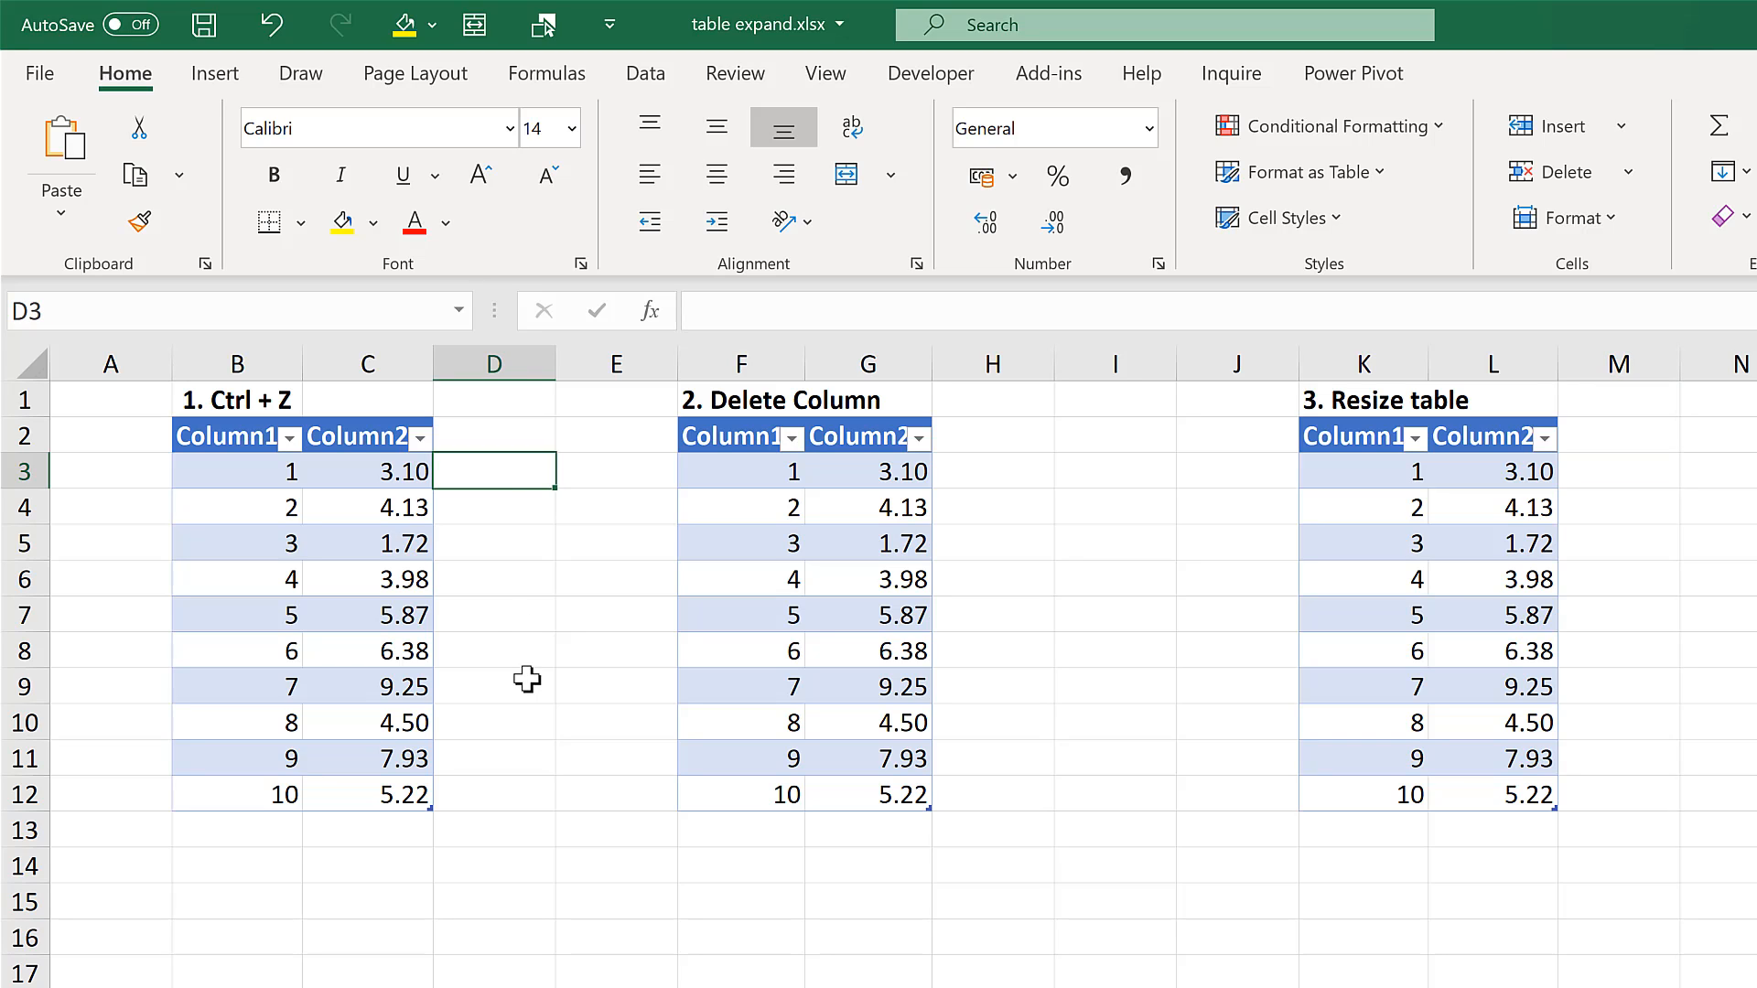
- Enter =AVERAGE of Column2 in D3, auto-filling a Column3 with 5.208
{"action": "type", "text": "=average"}
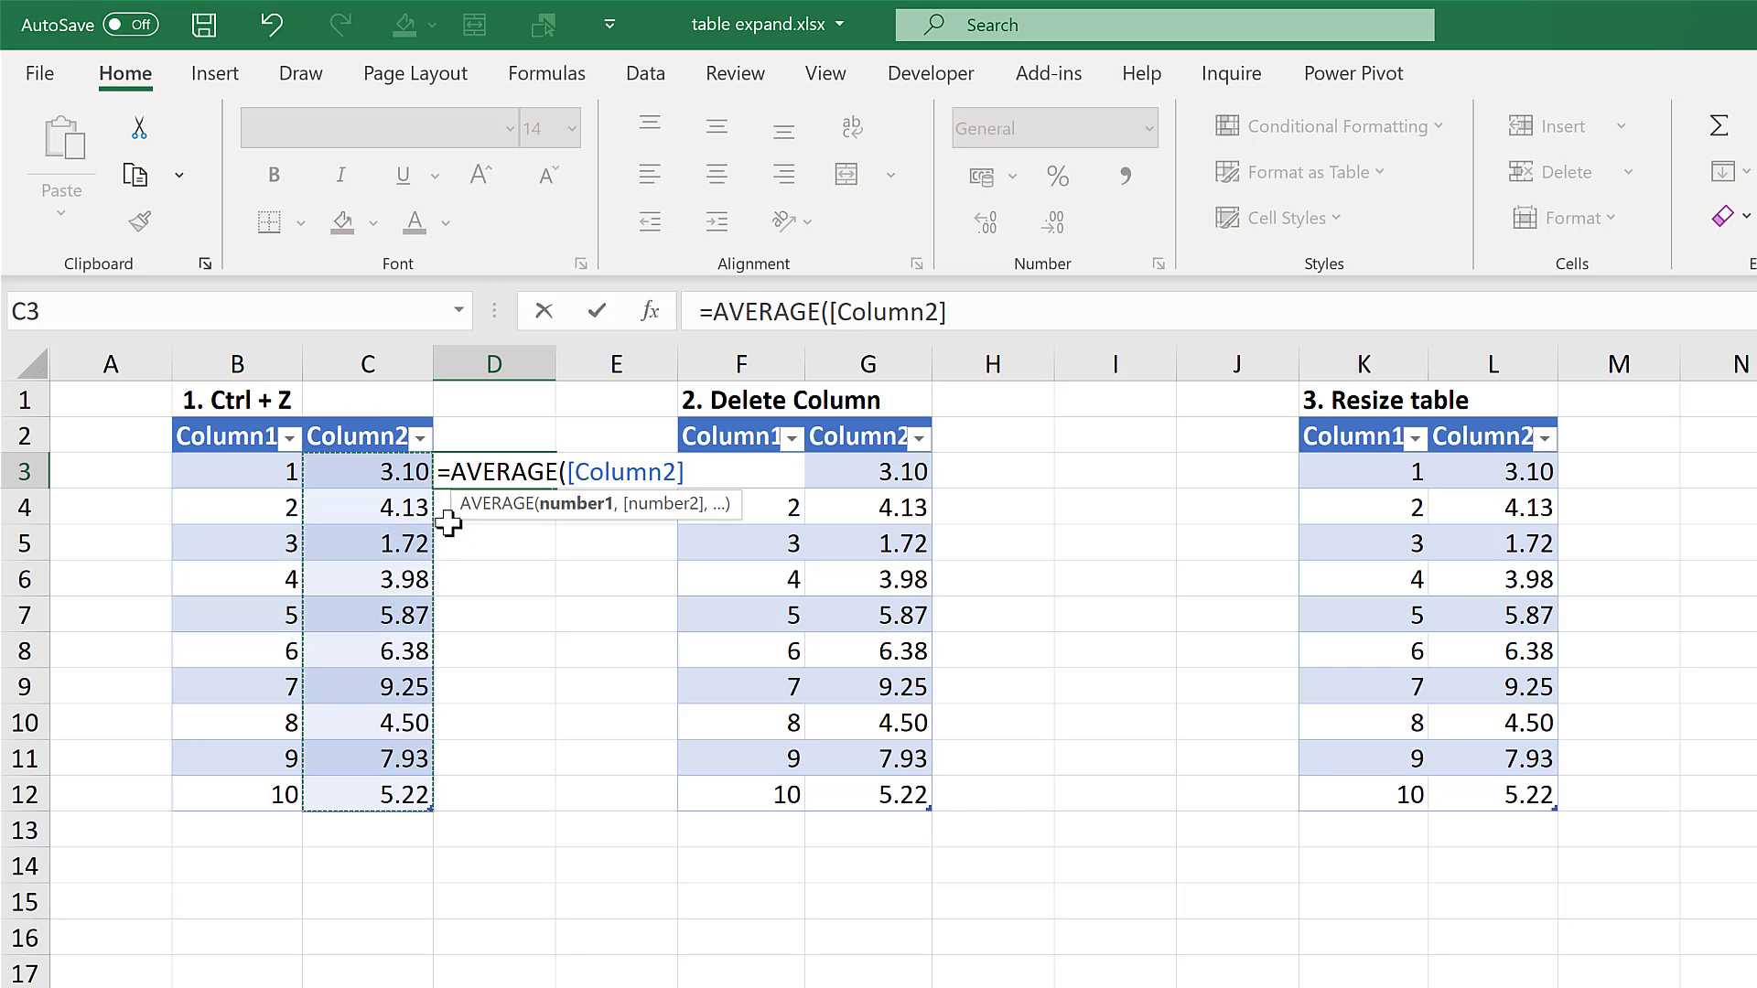
{"action": "key", "text": "Enter"}
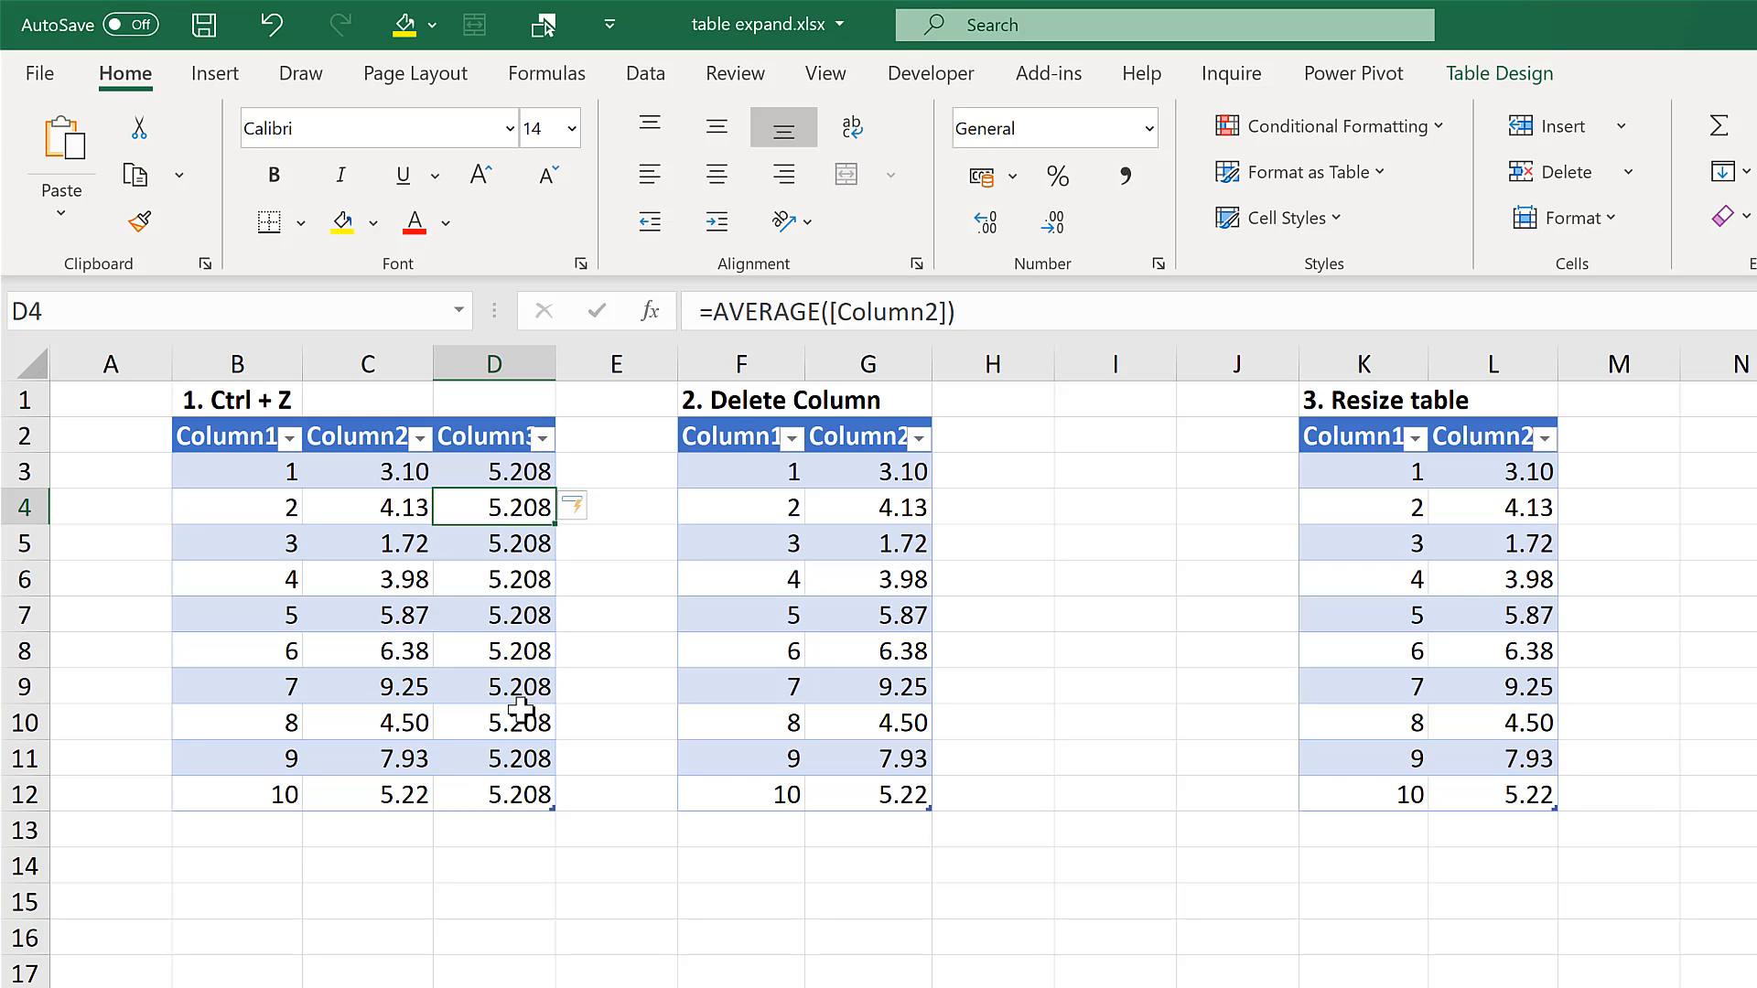
- Undo the calculated Column3 and the table's expansion into column D, leaving 5.208 alone
{"action": "key", "text": "ctrl+z"}
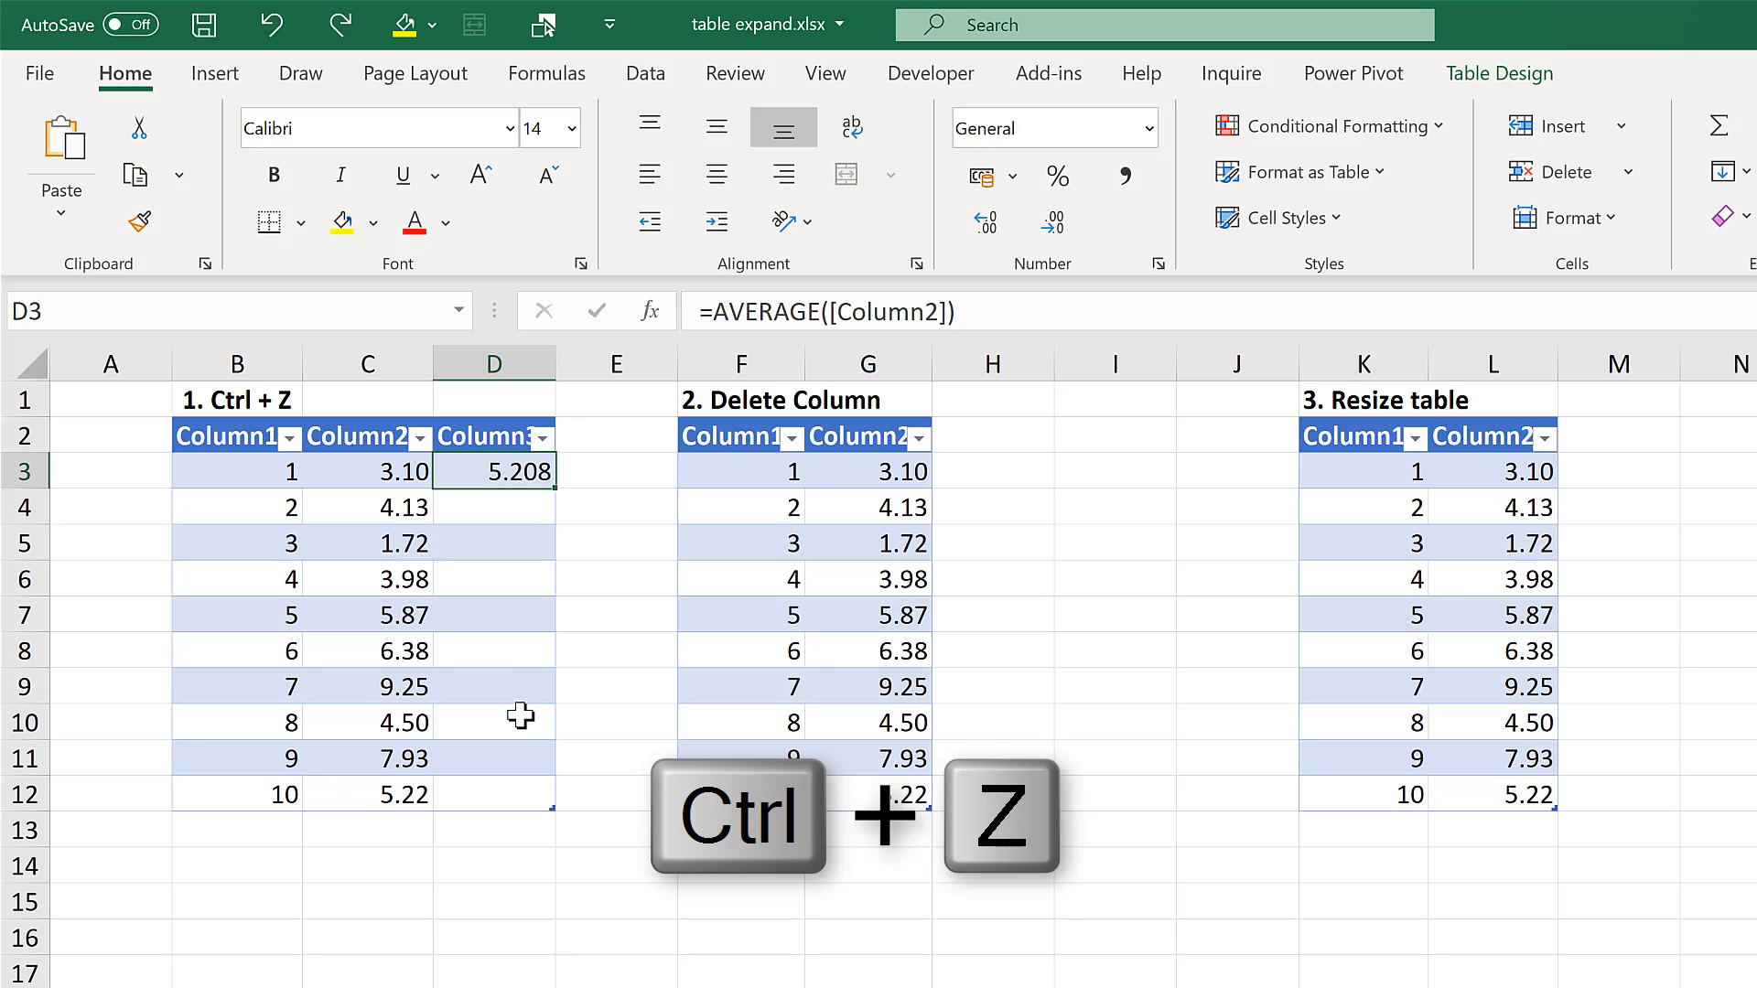
{"action": "mouse_move", "coordinate": [524, 603]}
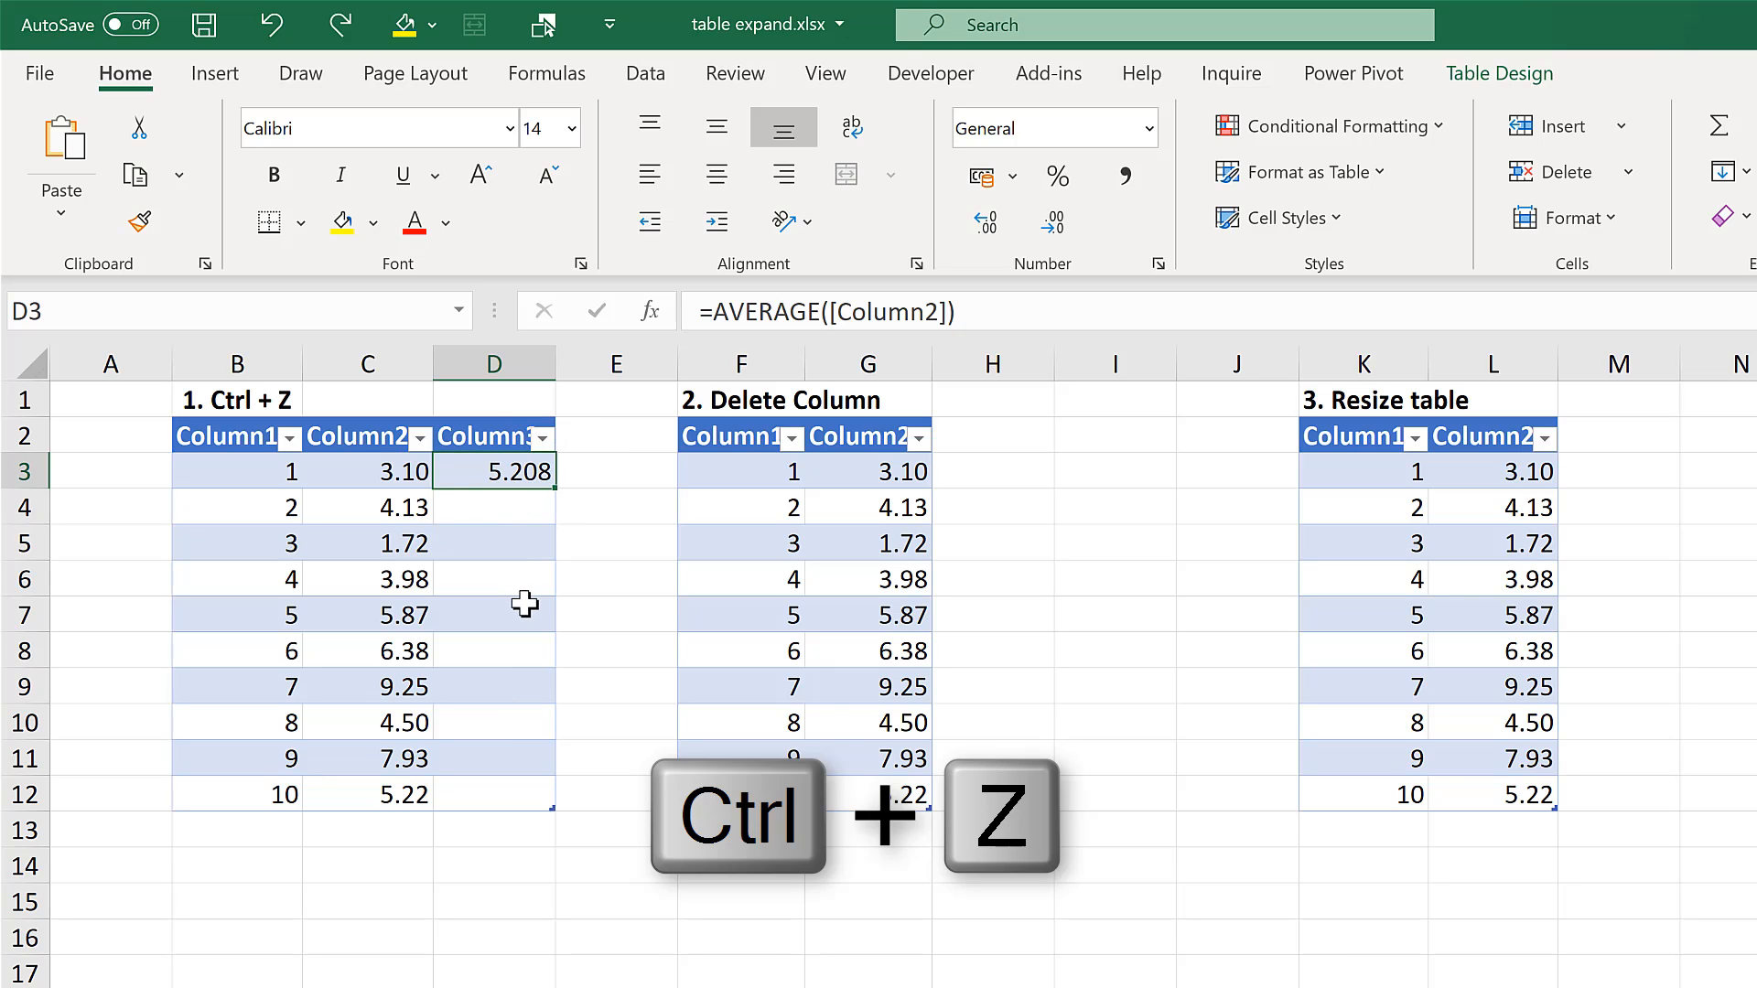
{"action": "key", "text": "ctrl+z"}
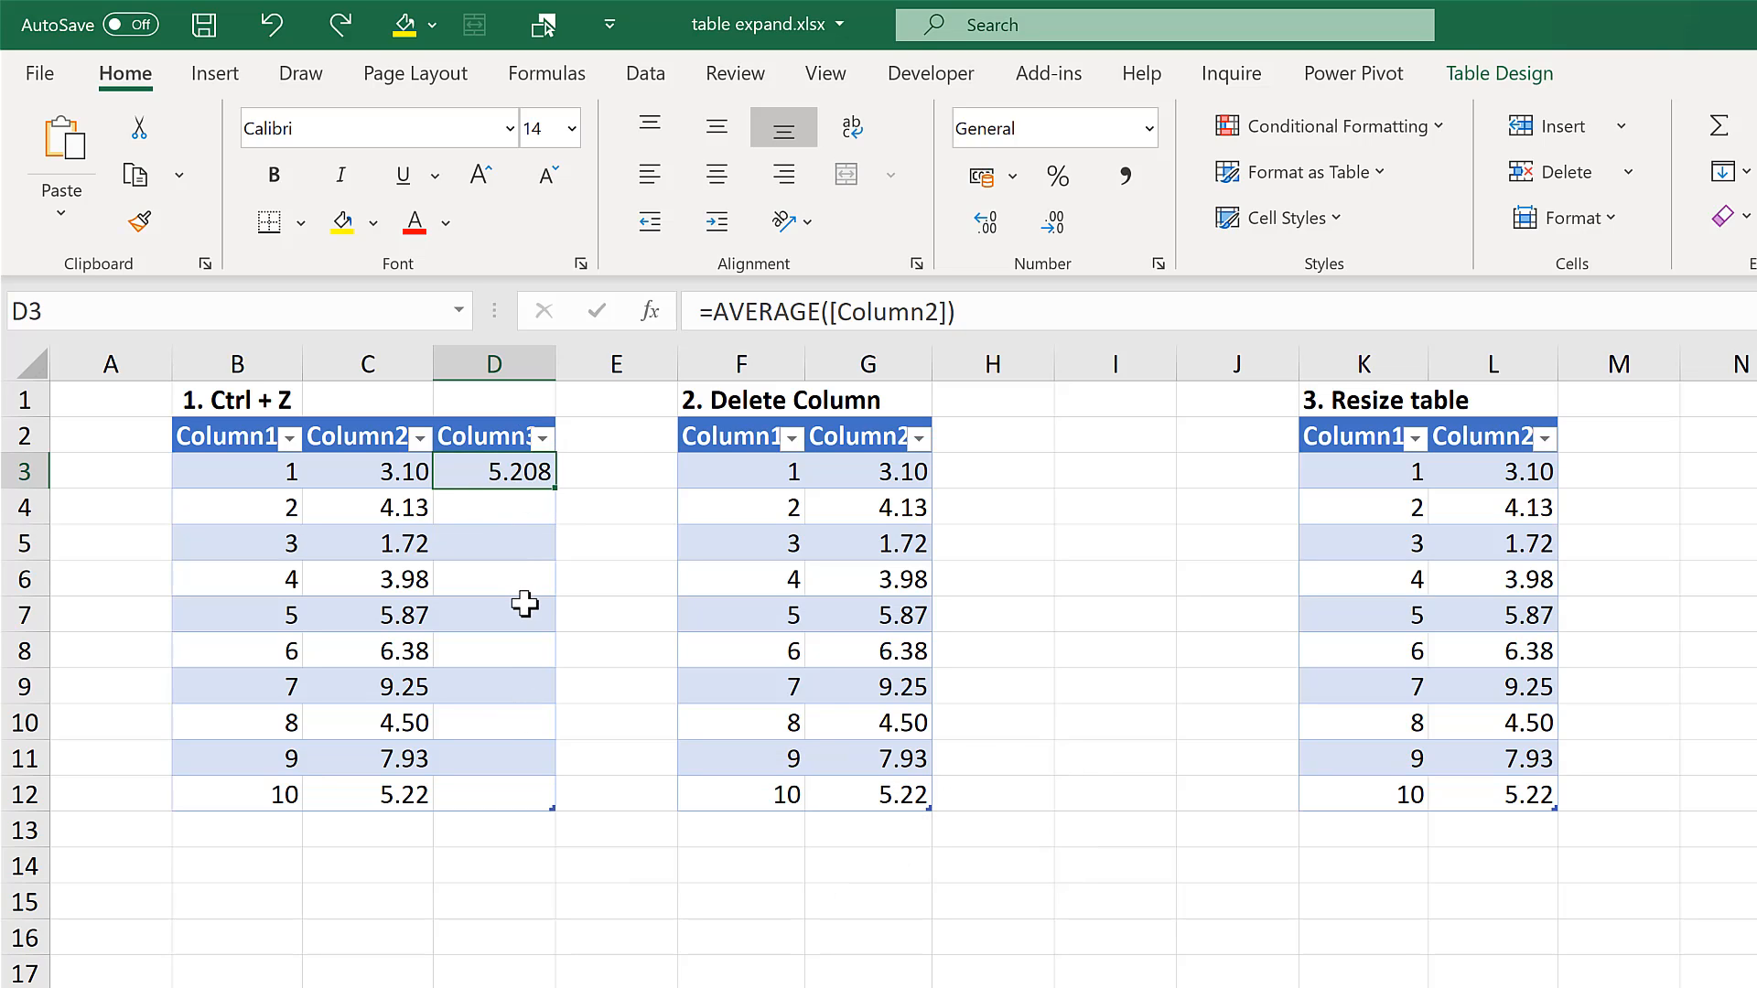
{"action": "key", "text": "Ctrl+Z"}
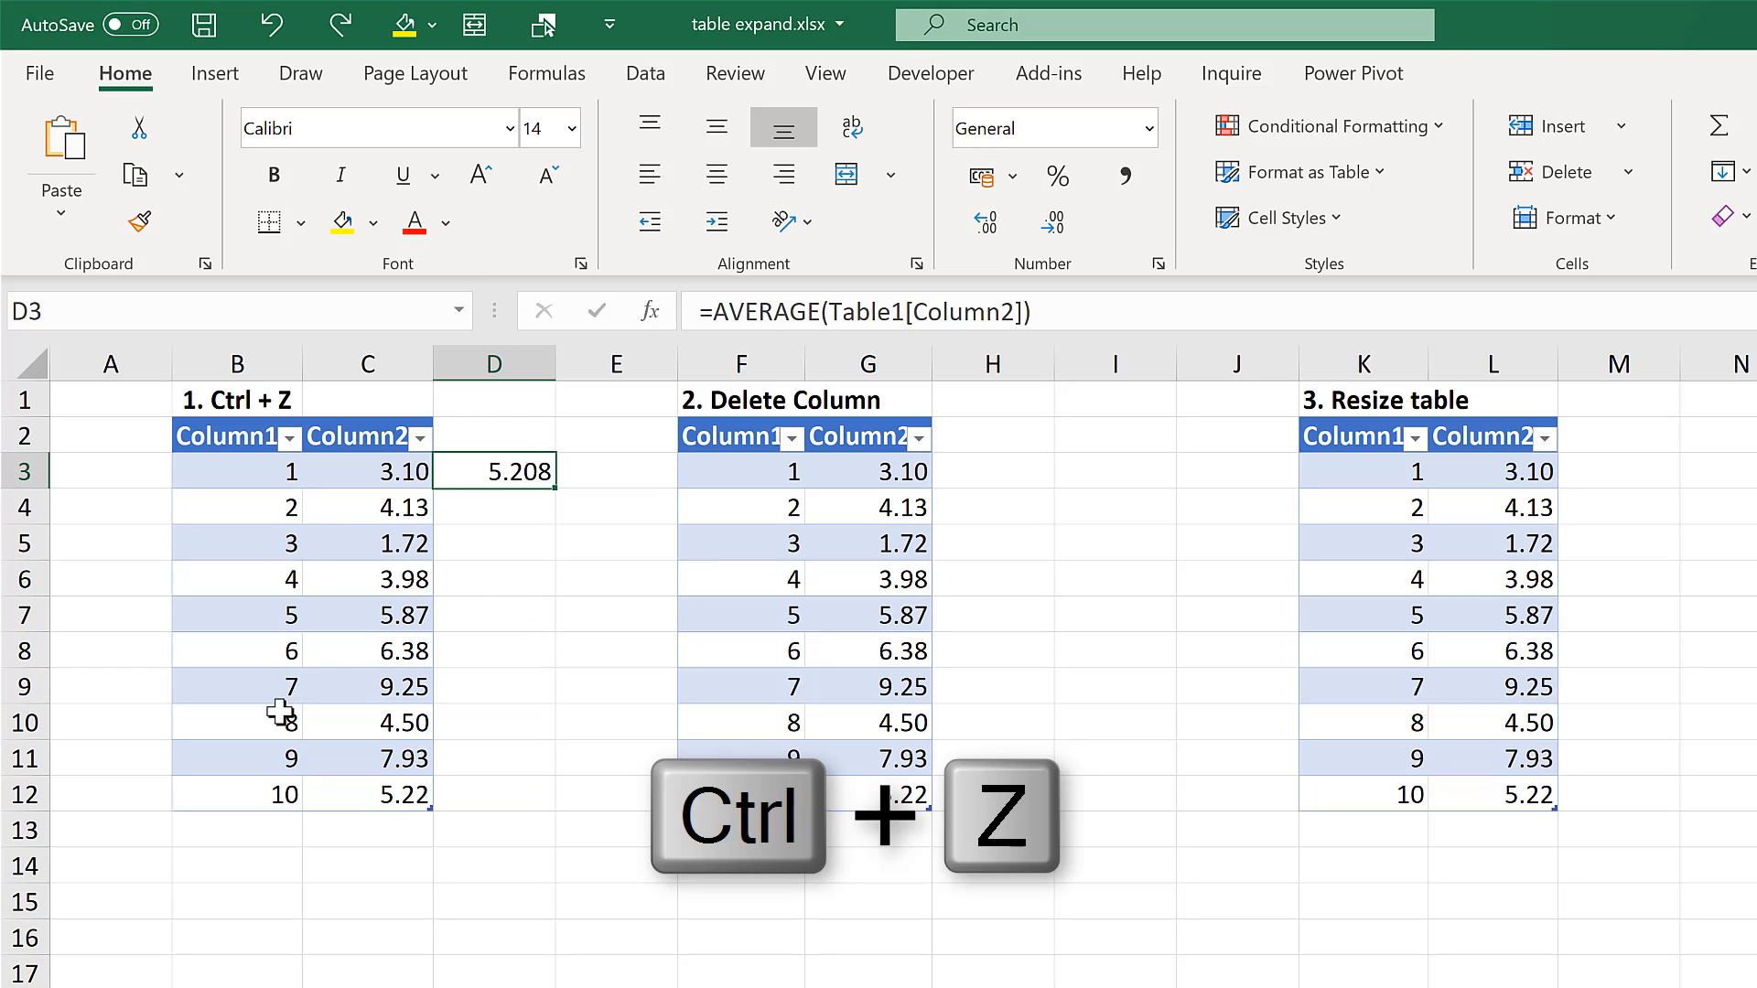
{"action": "mouse_move", "coordinate": [503, 605]}
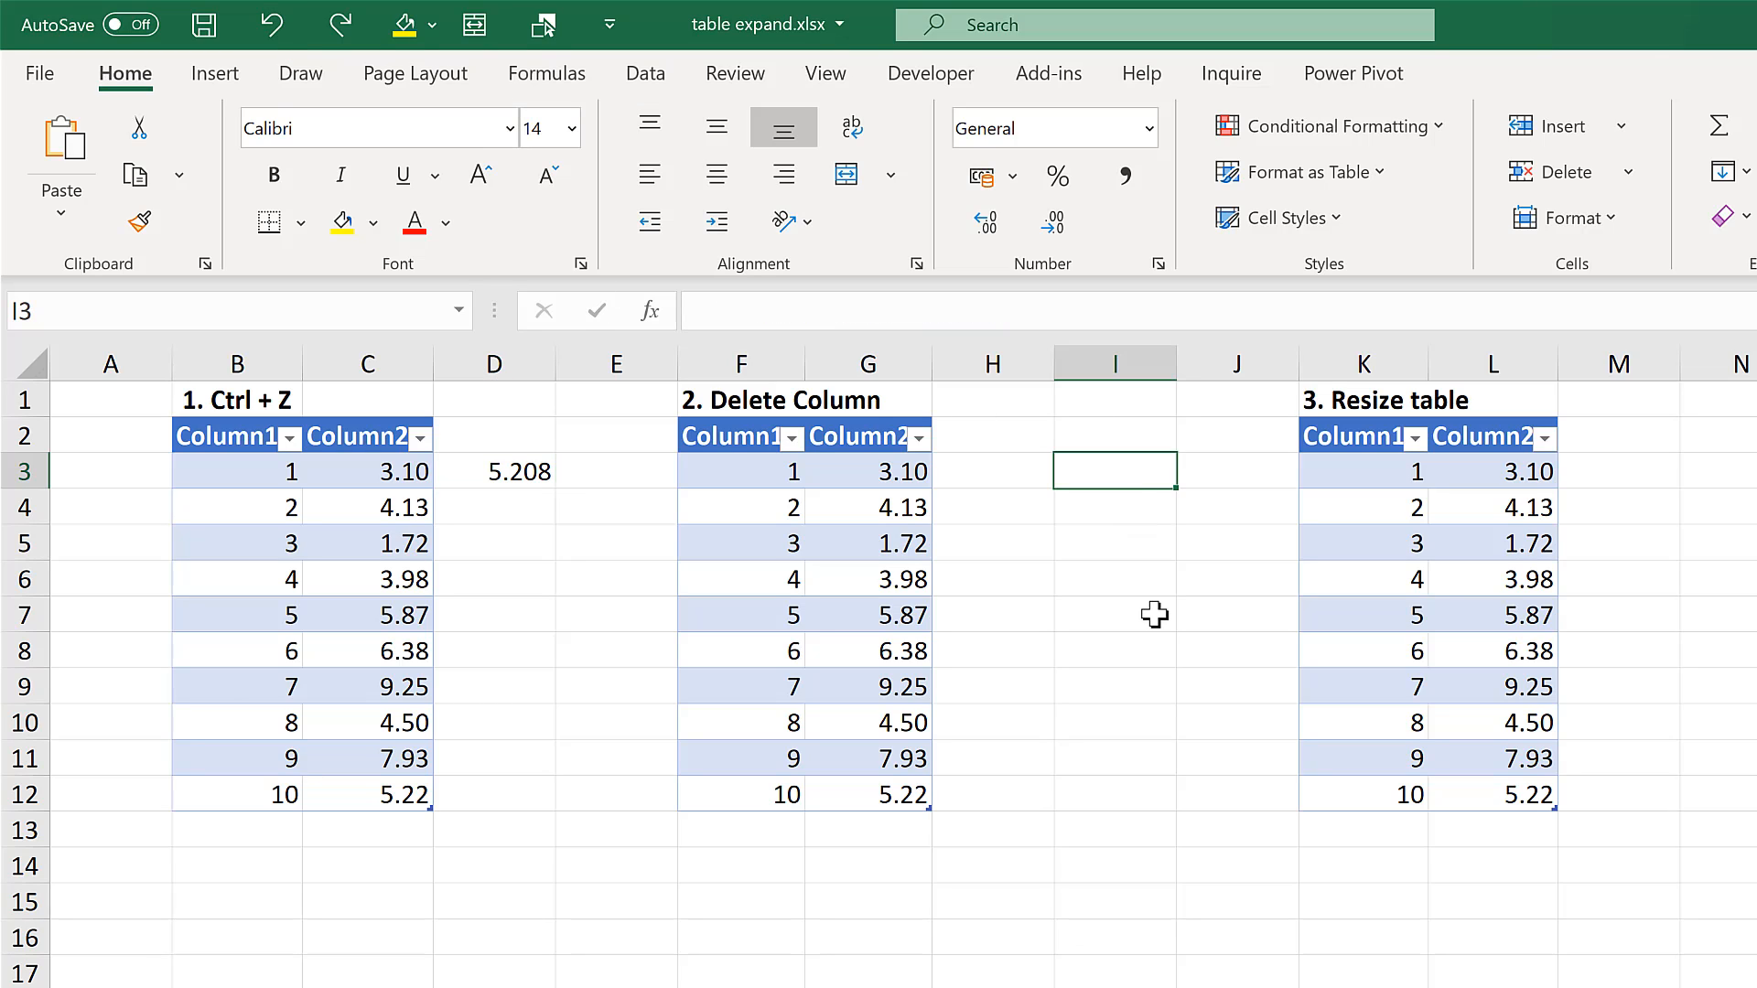
- Enter =AVERAGE(Column2) beside the second table, giving a lone 5.208
{"action": "type", "text": "=AVERAGE("}
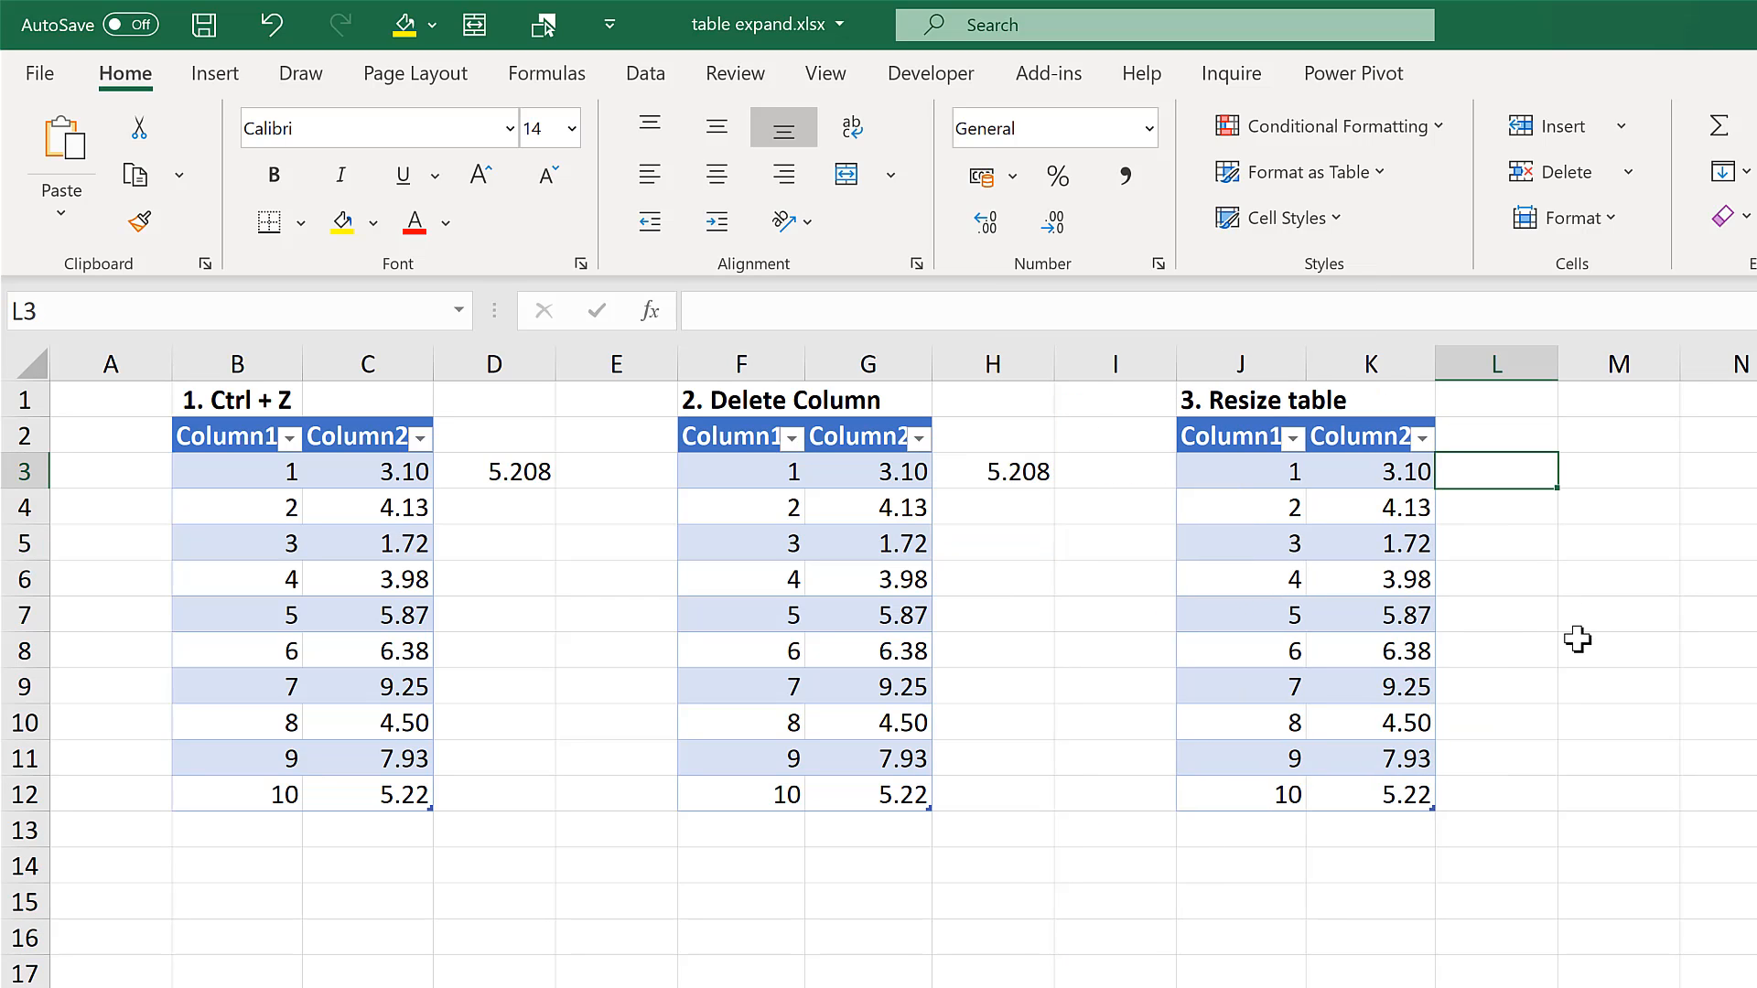
- Enter =AVERAGE of Column2 in L3 and show the AutoCorrect Options choices
{"action": "type", "text": "=ave"}
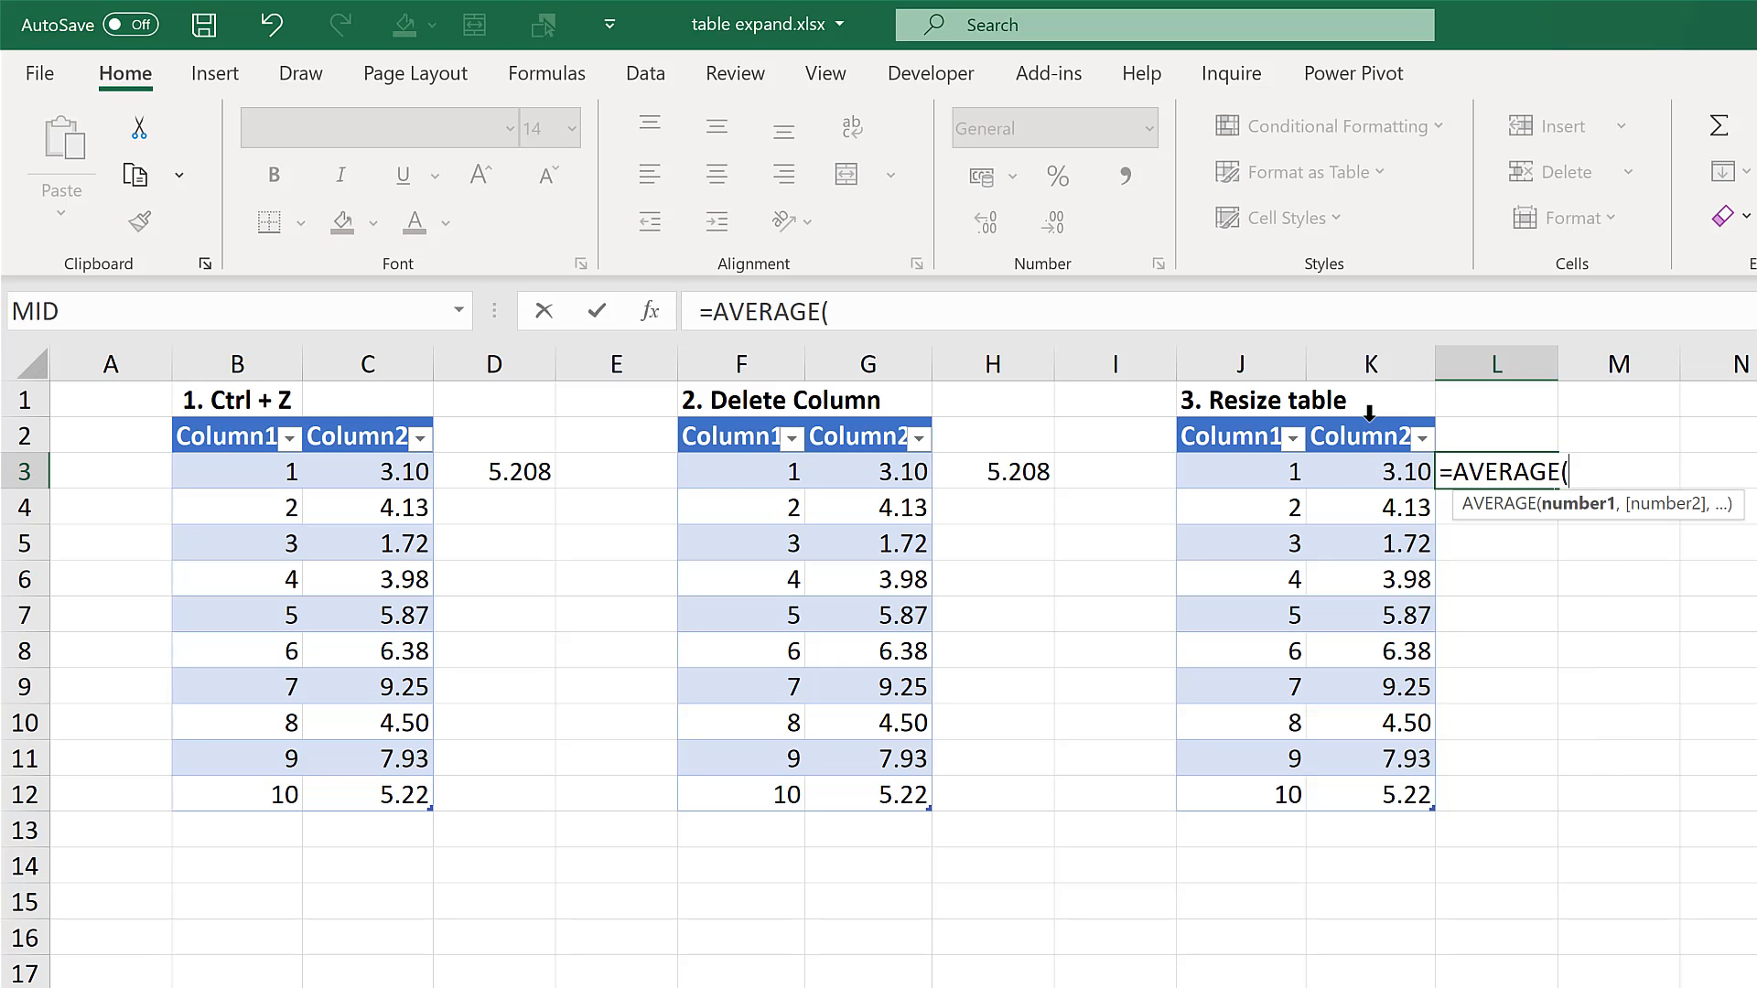
{"action": "key", "text": "Enter"}
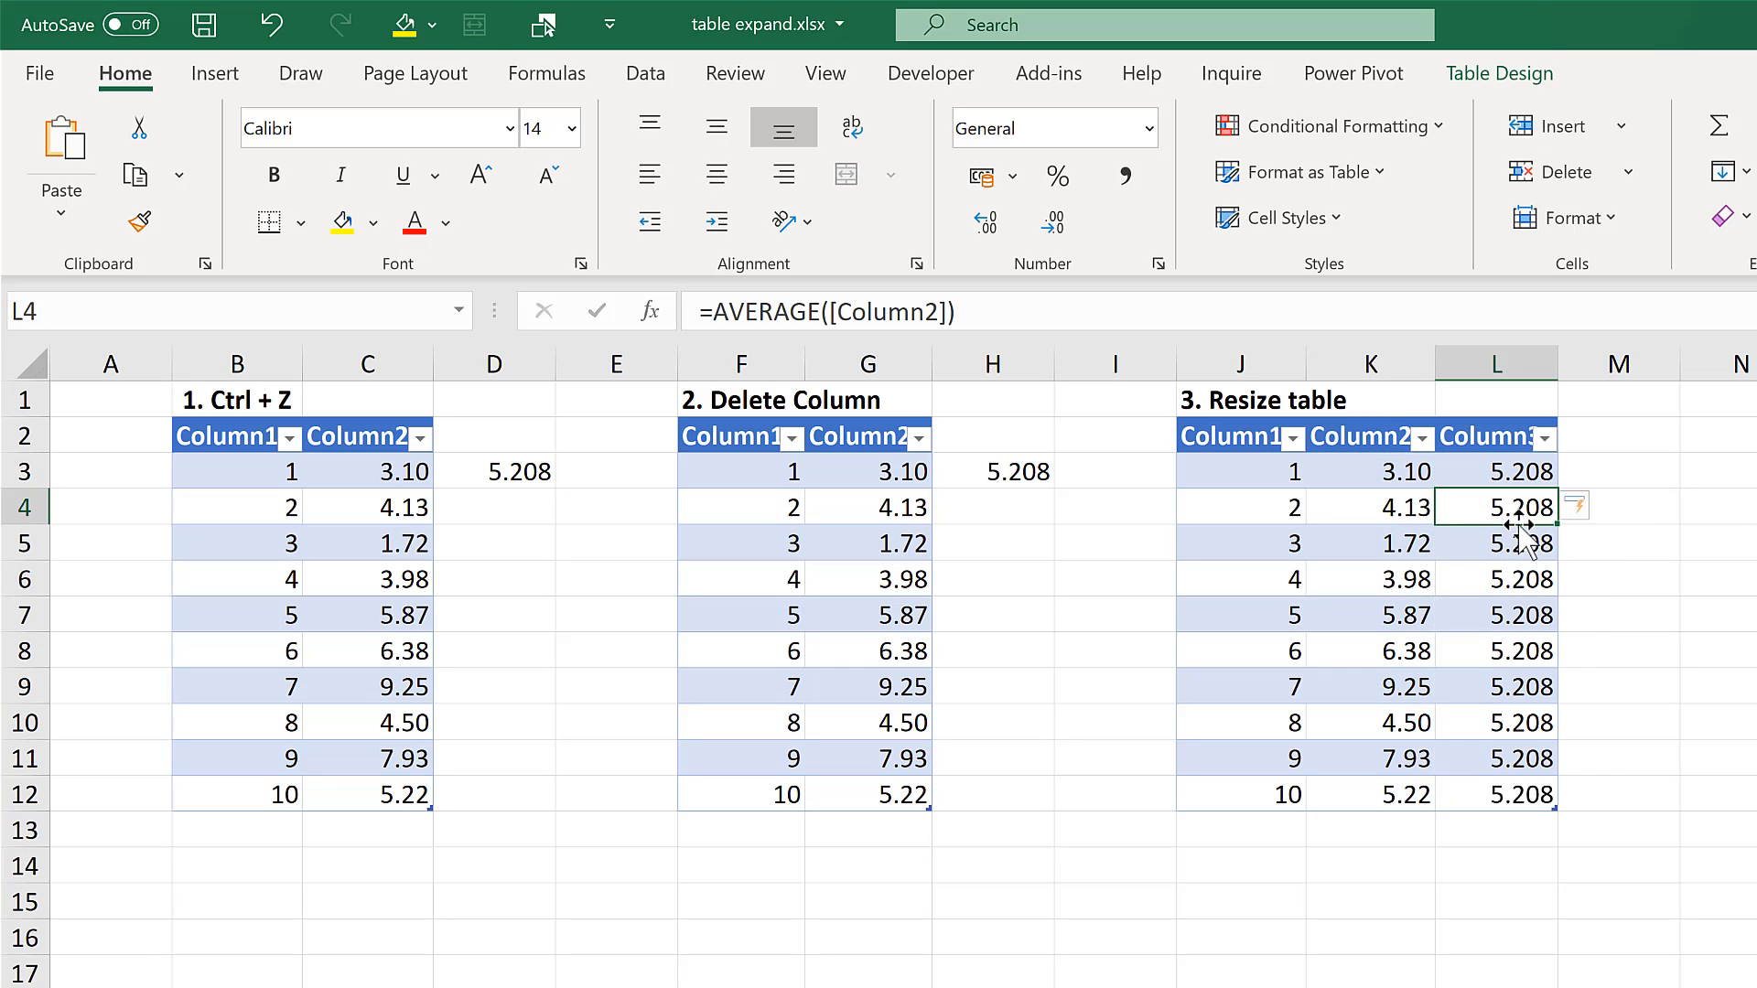
{"action": "left_click", "coordinate": [1574, 506]}
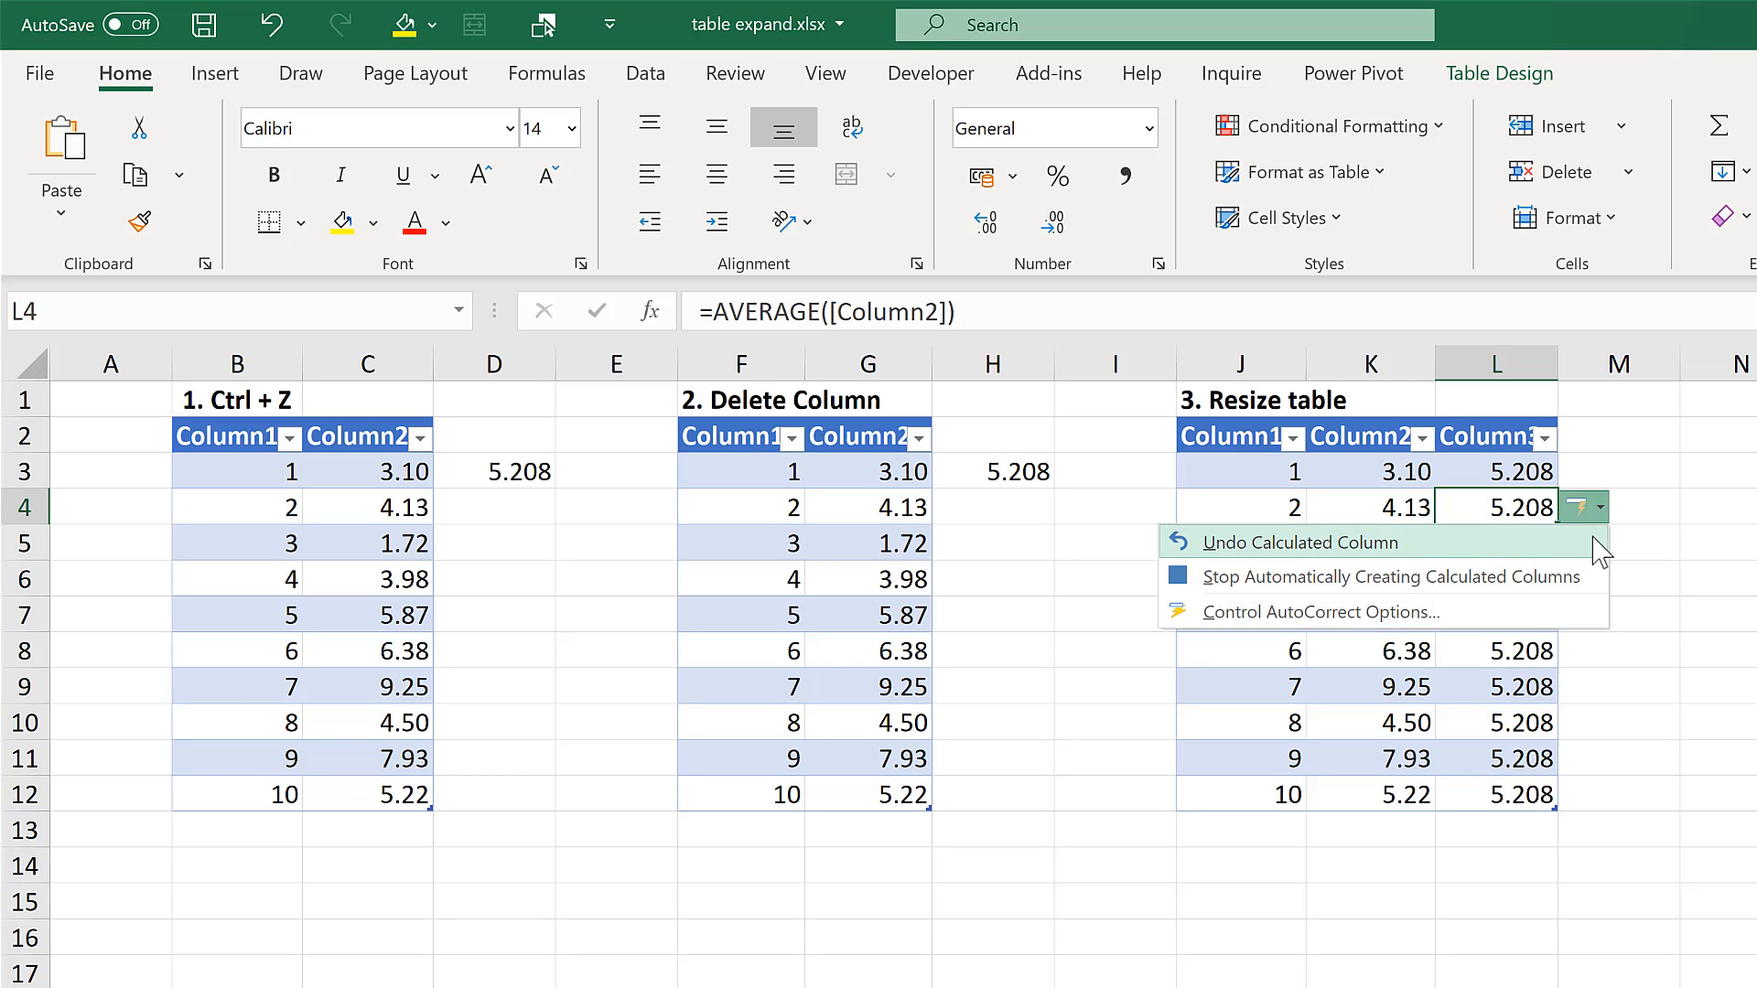
- Undo the calculated column so the third table returns to two columns beside 5.208
{"action": "left_click", "coordinate": [1301, 543]}
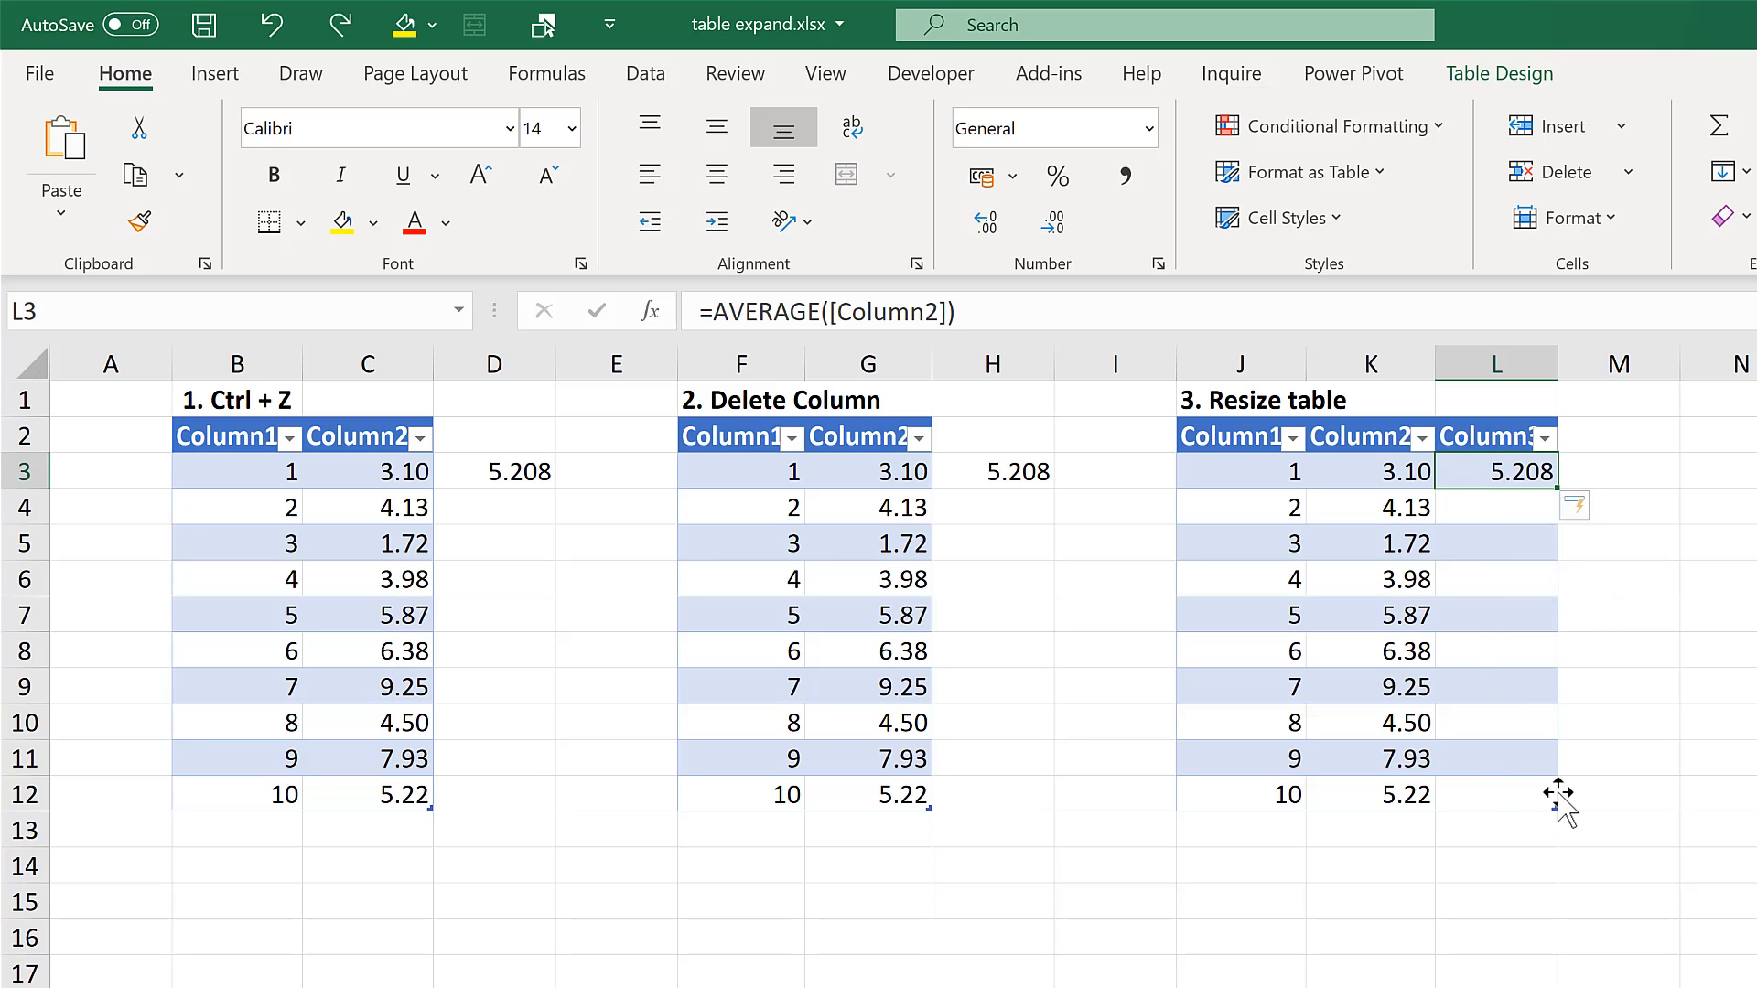
{"action": "mouse_move", "coordinate": [1559, 826]}
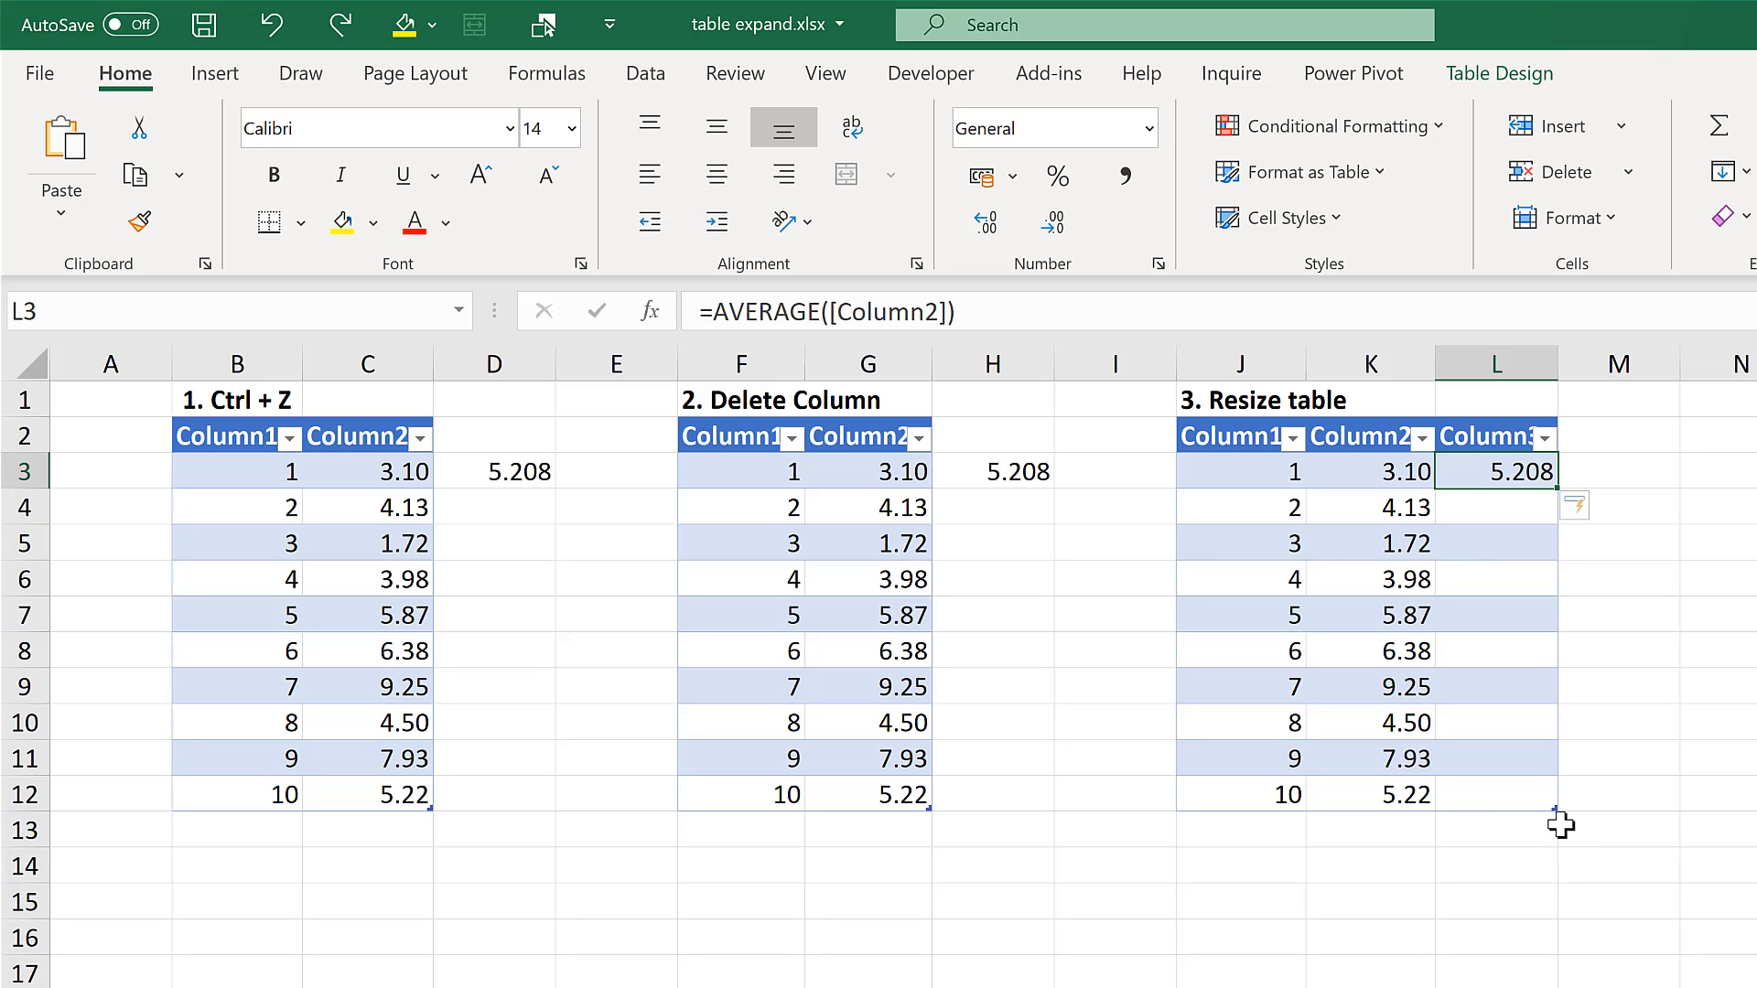
{"action": "mouse_move", "coordinate": [1467, 816]}
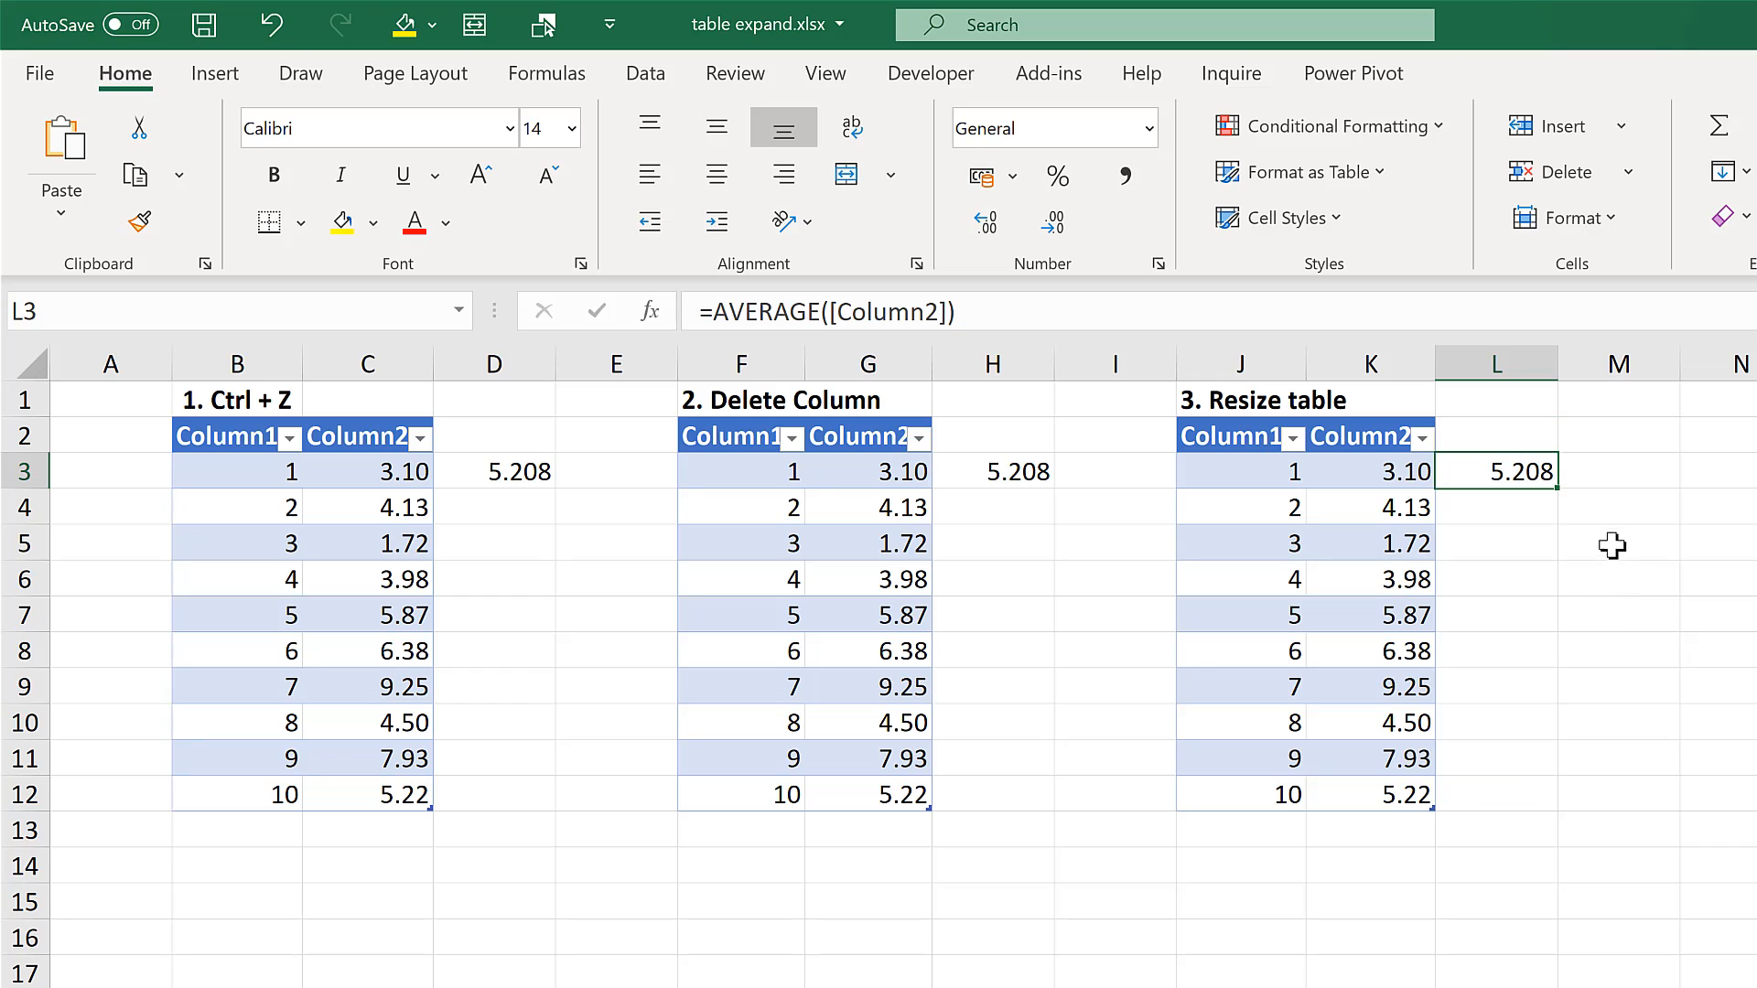
{"action": "left_click", "coordinate": [1614, 543]}
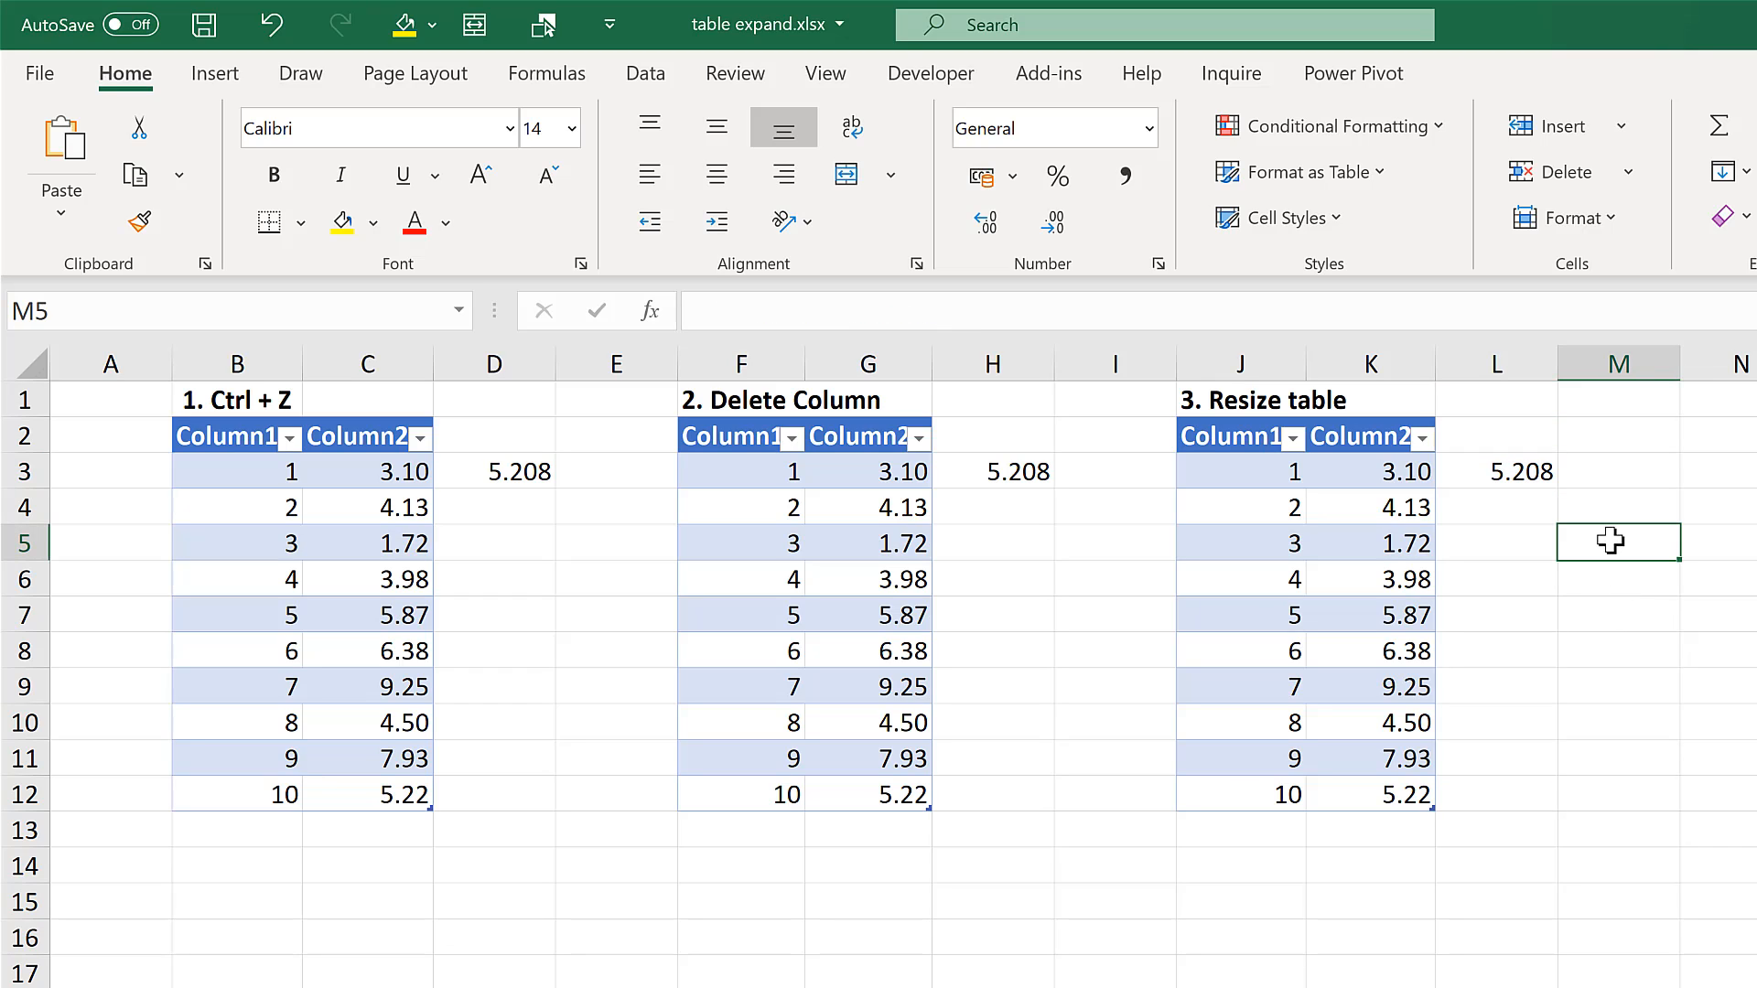